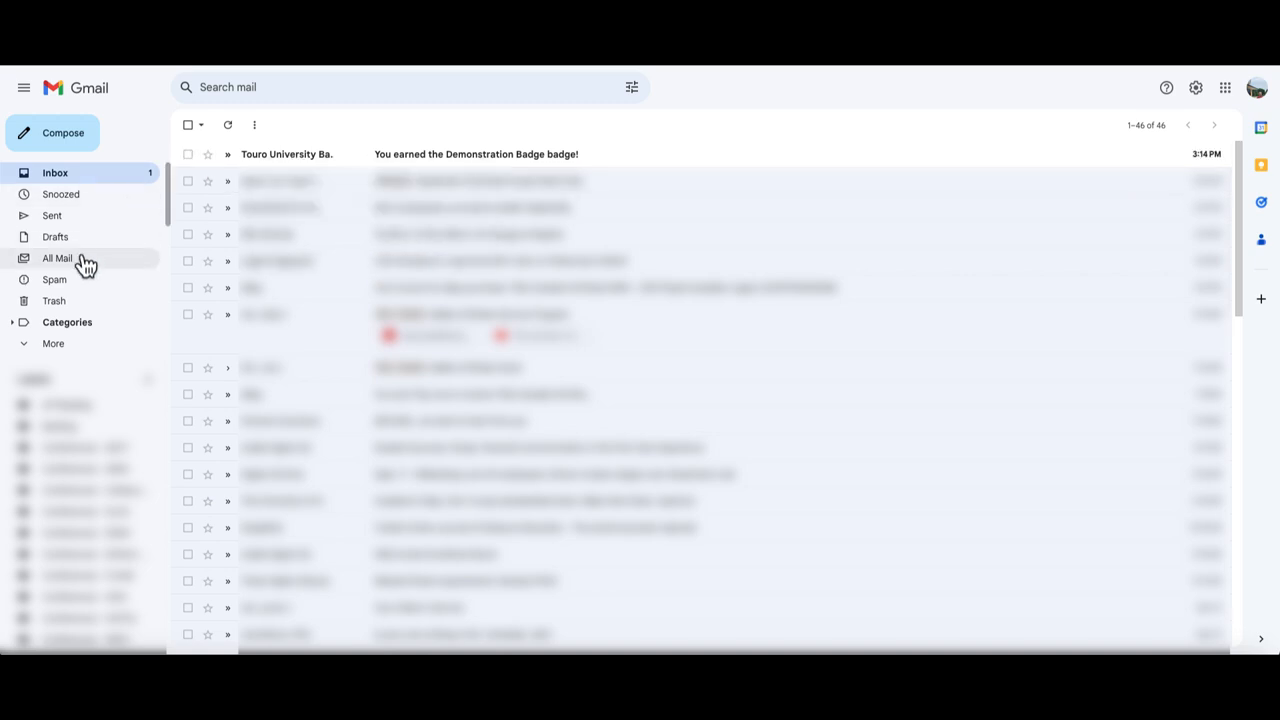
mouse_move(80, 288)
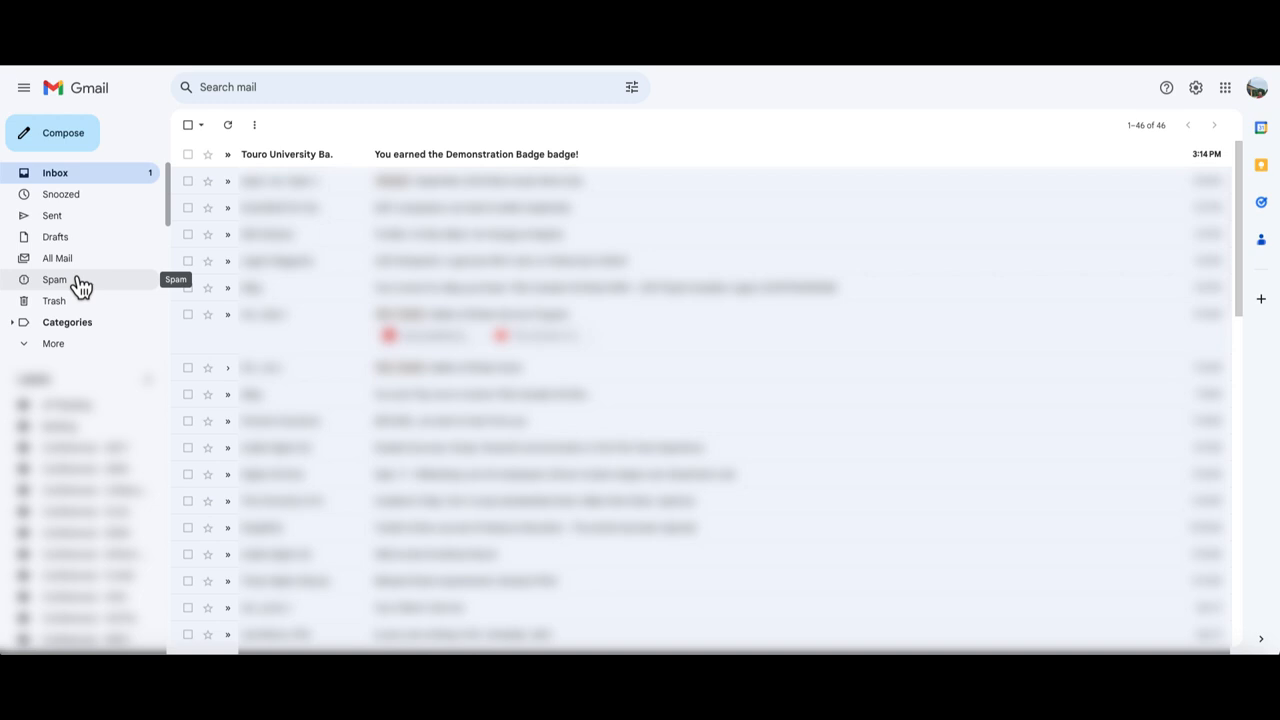
mouse_move(288, 164)
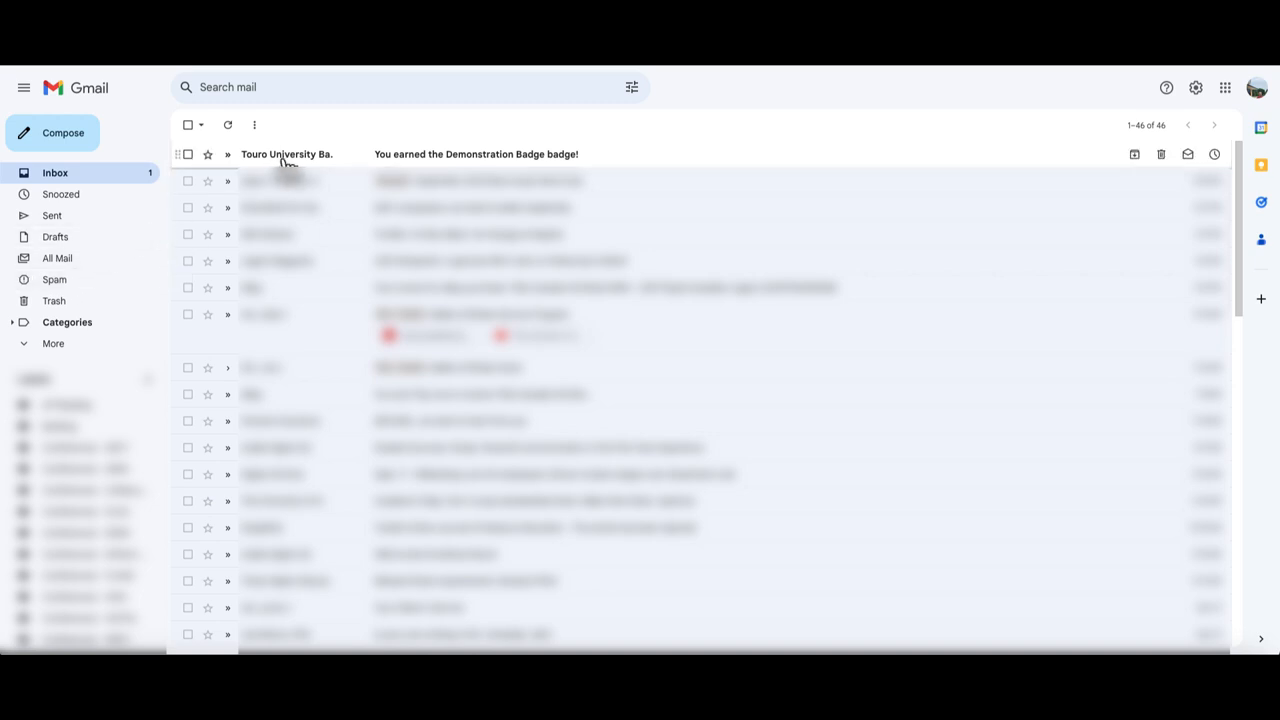
Open the Touro University Demonstration Badge email and scroll to its Go to the Badge and Download buttons.
click(476, 154)
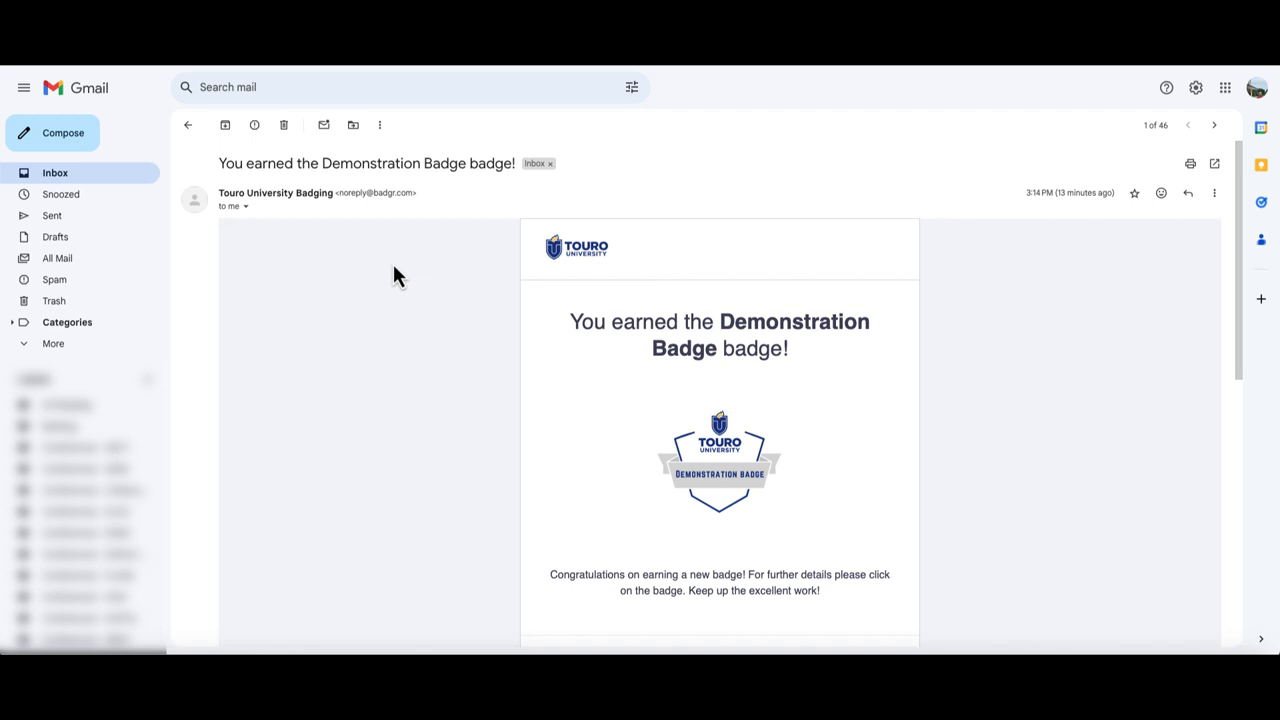
scroll(down, 3)
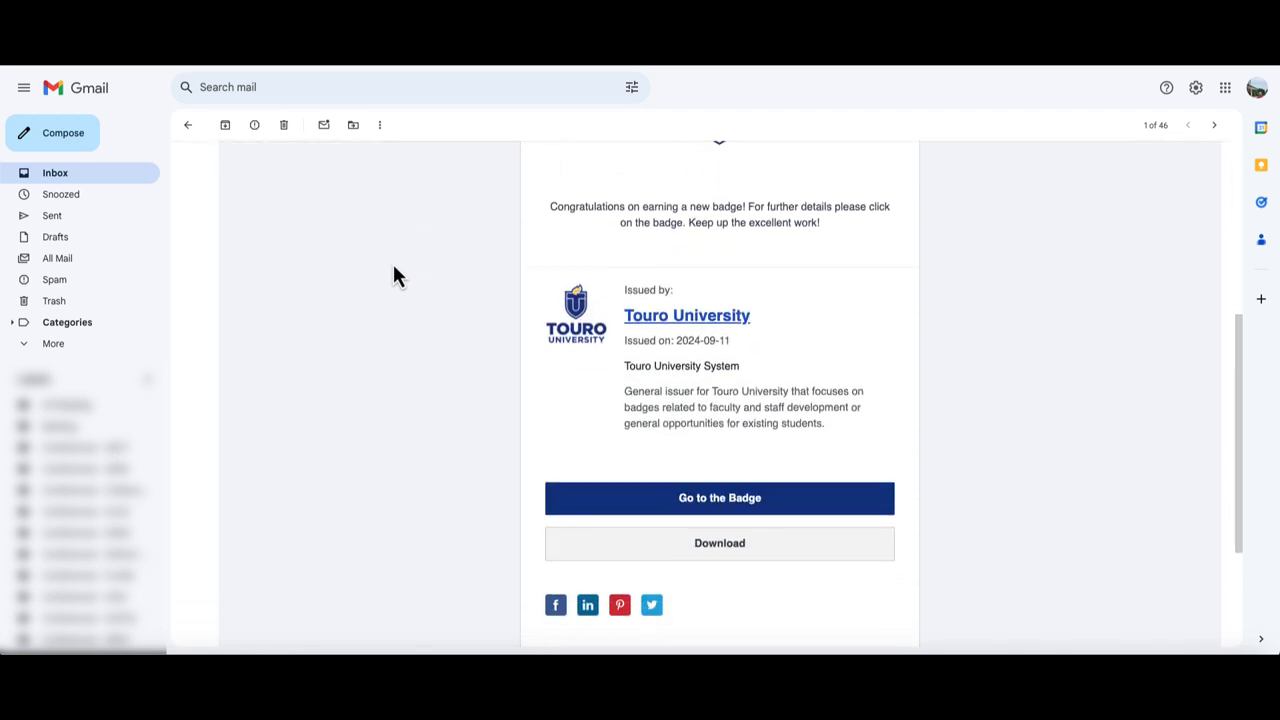
scroll(down, 3)
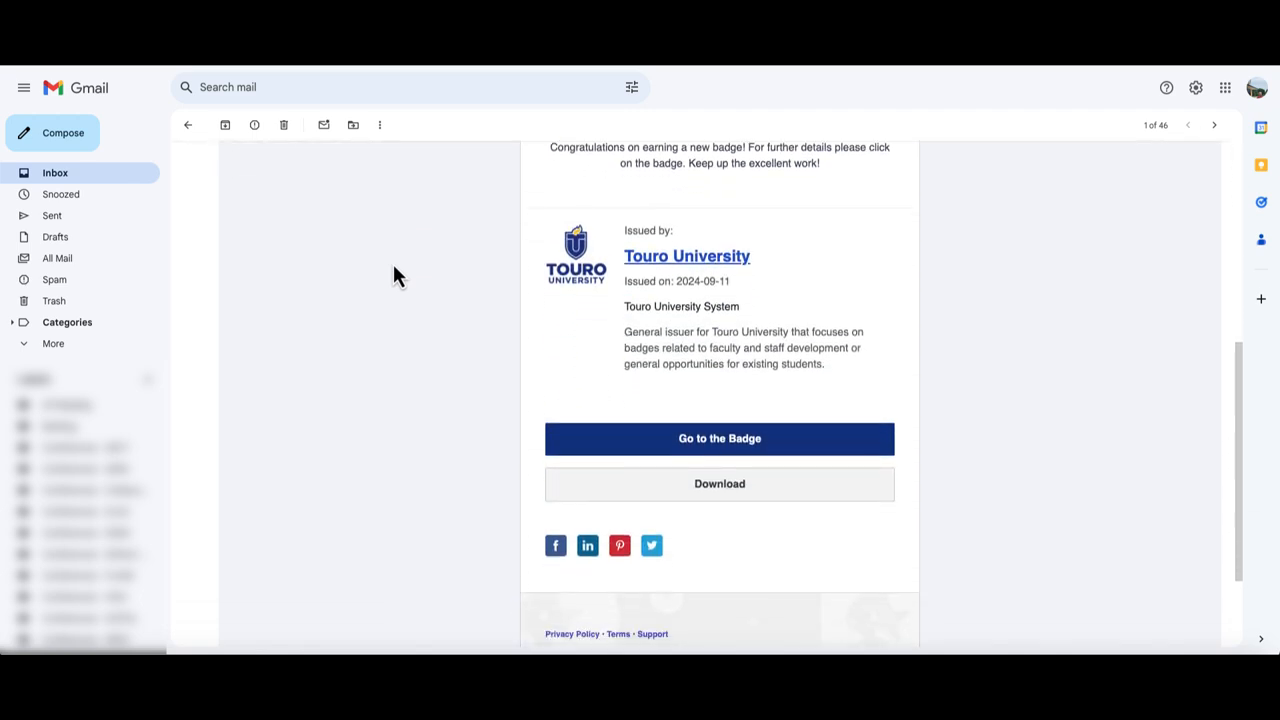